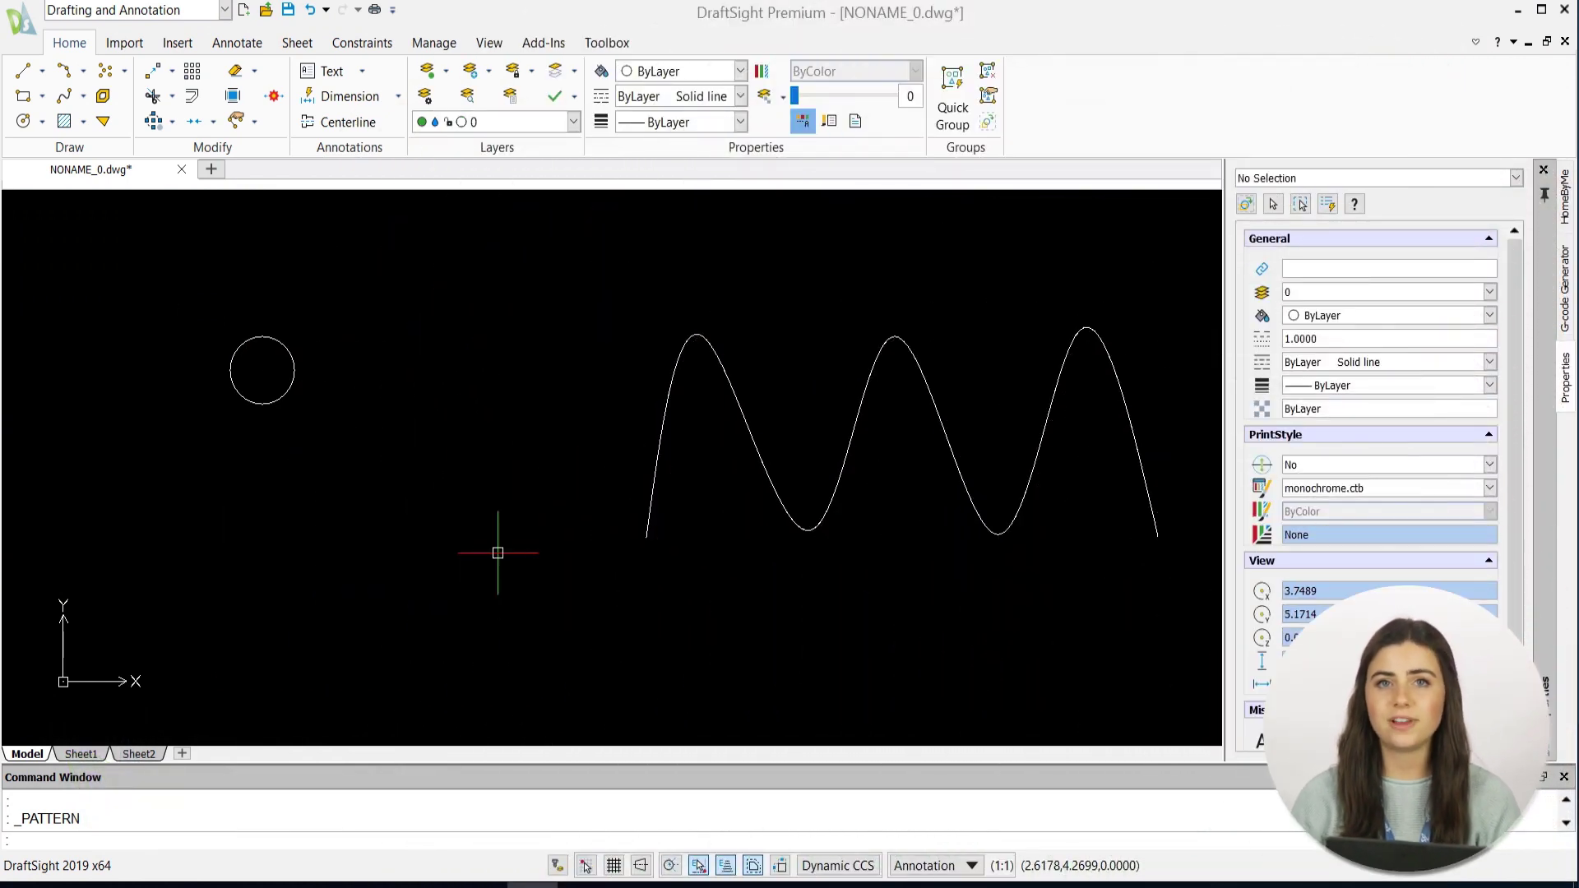
mouse_move(232, 212)
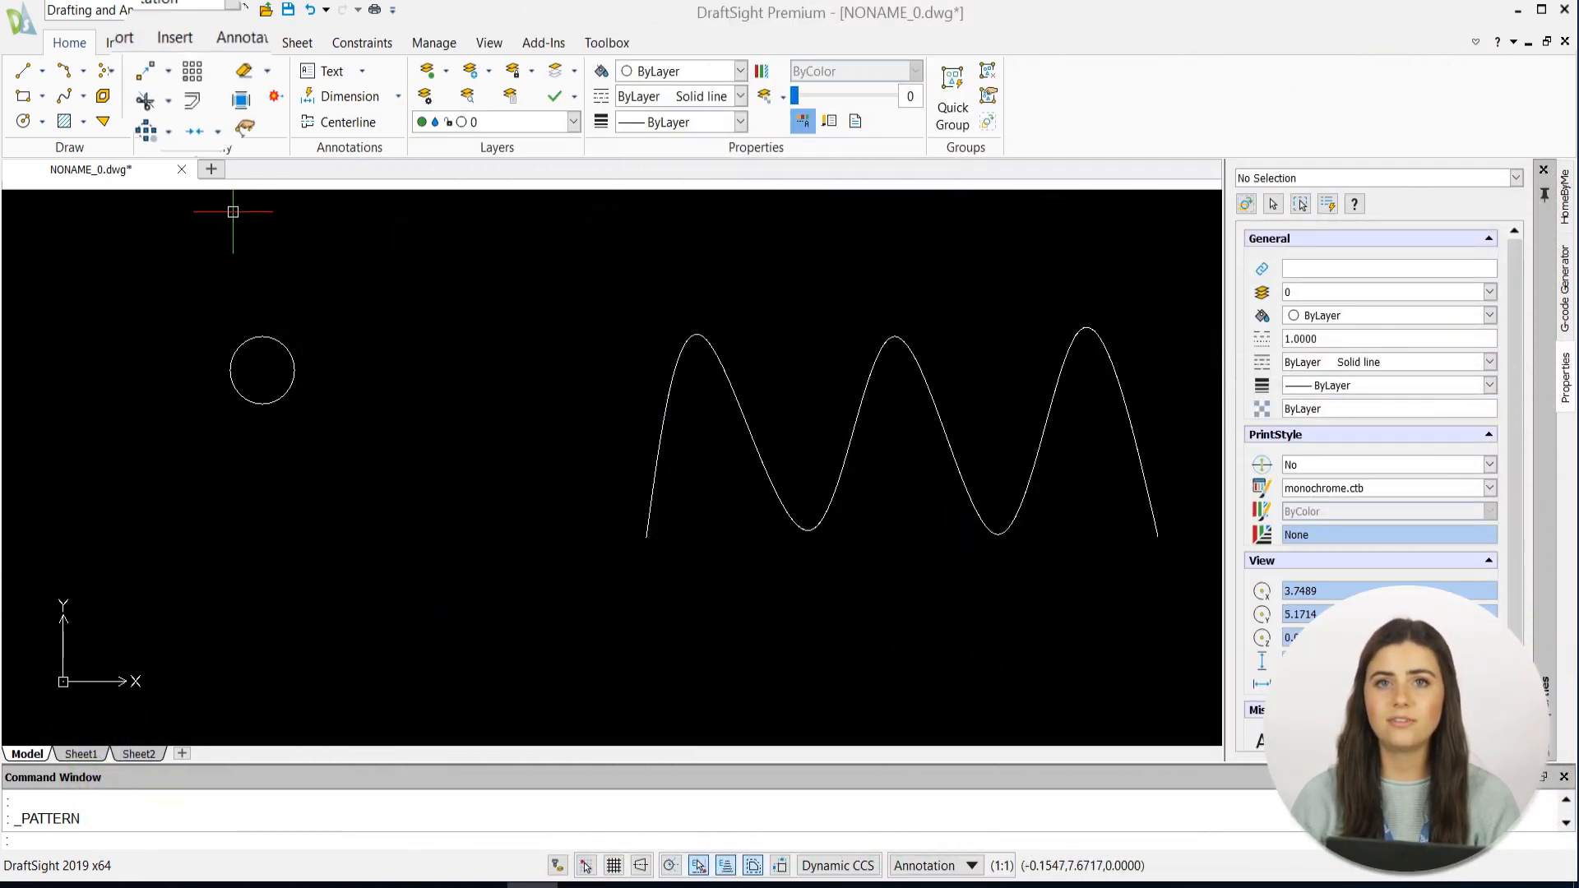
- Start the Pattern command from the Modify group of the Home ribbon
click(193, 70)
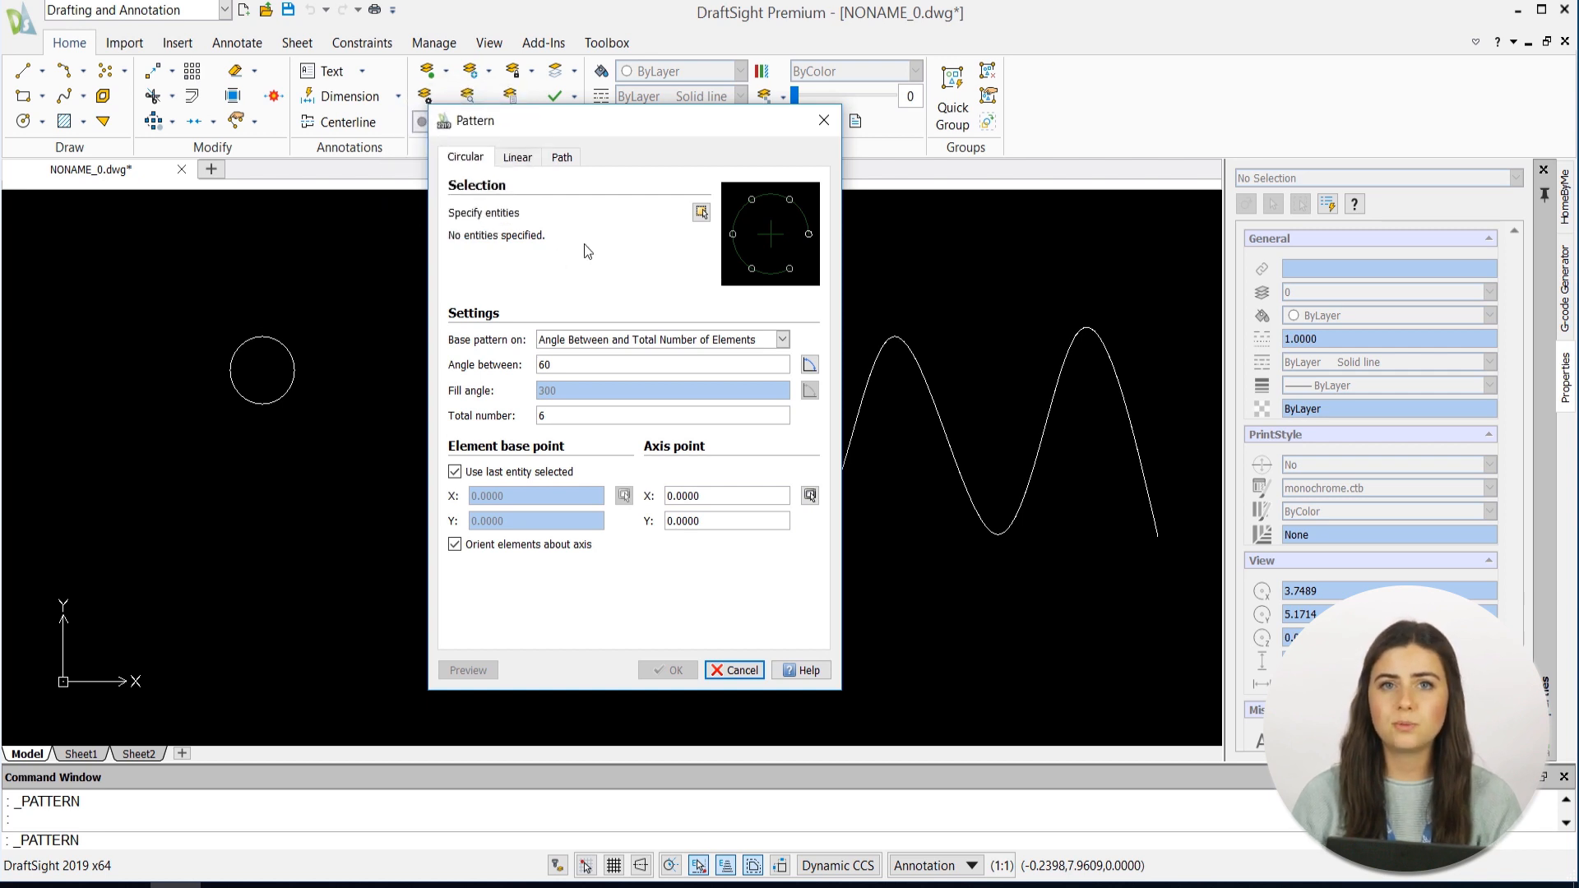
- Select the circle and set a circular pattern of 6 copies over a 360° fill angle with a picked base point
click(701, 212)
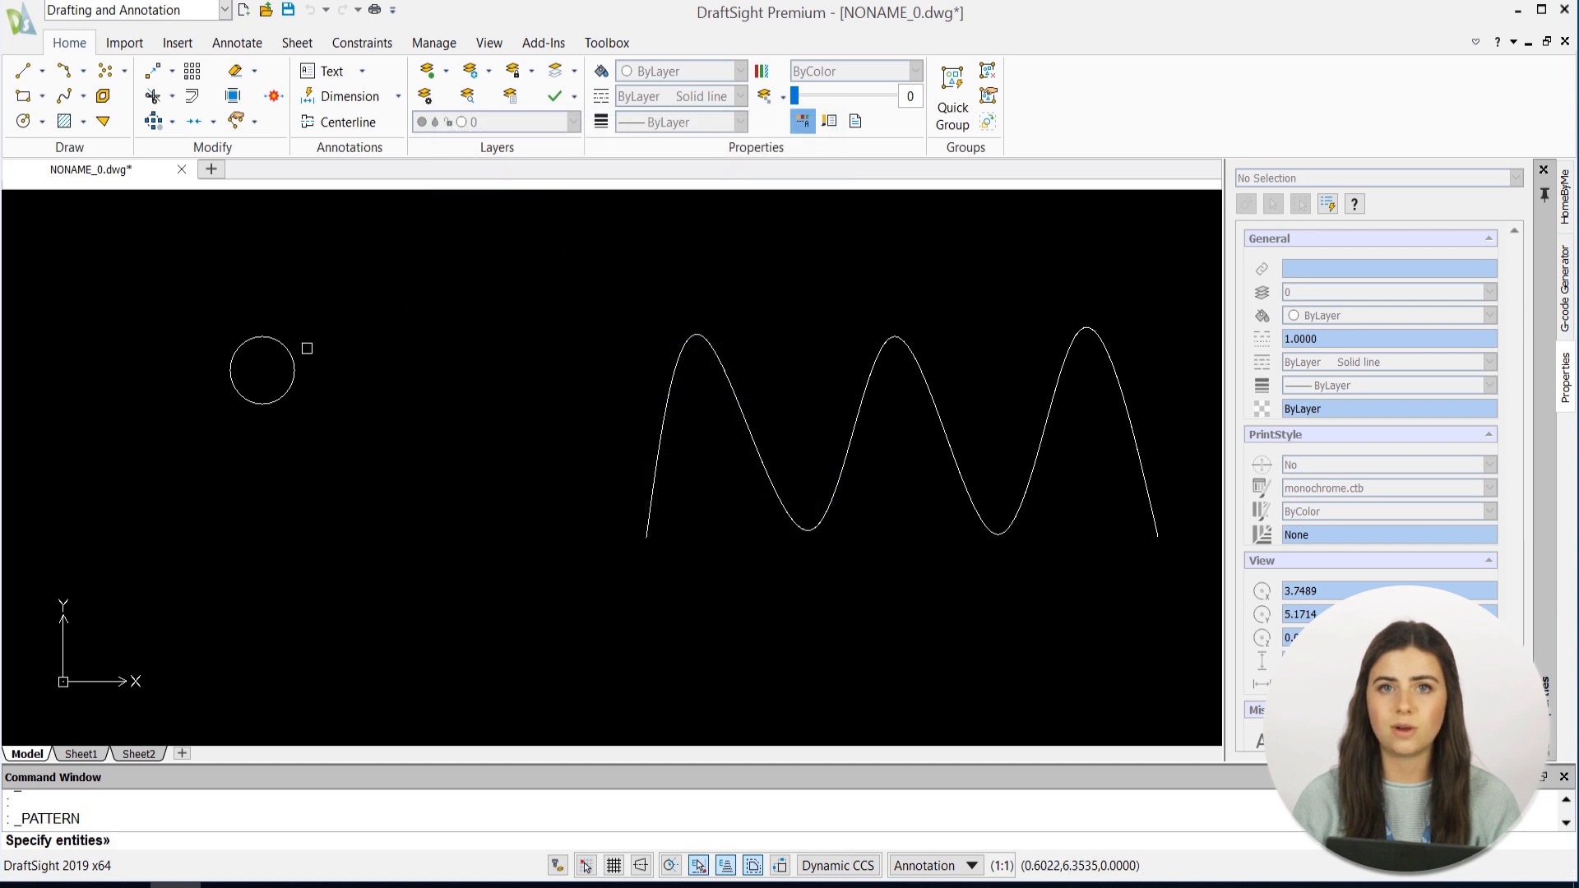
click(782, 339)
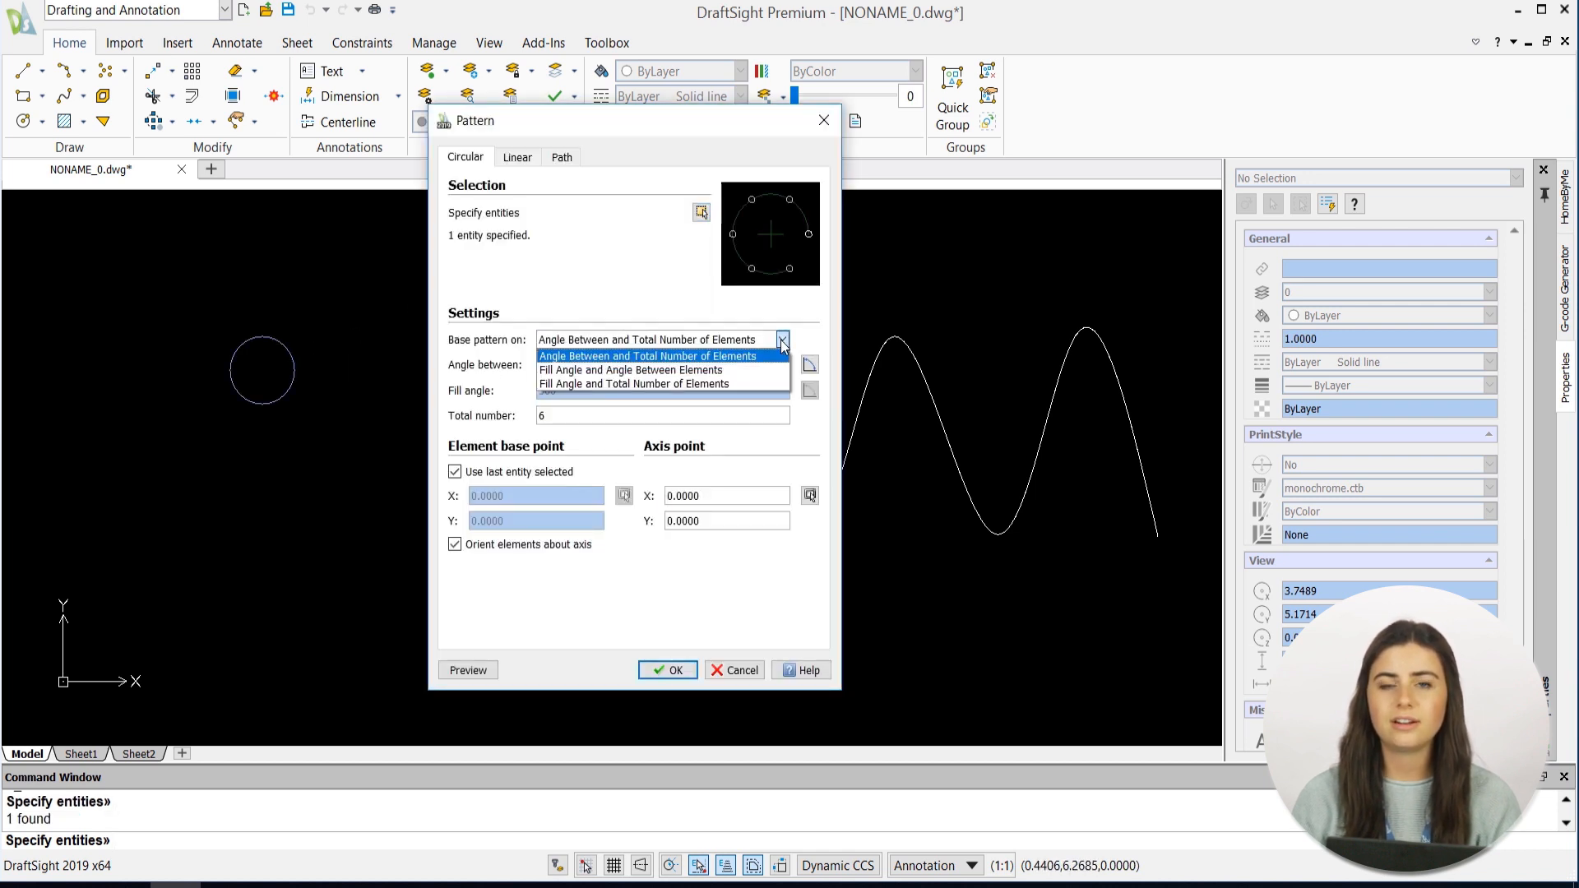
click(635, 383)
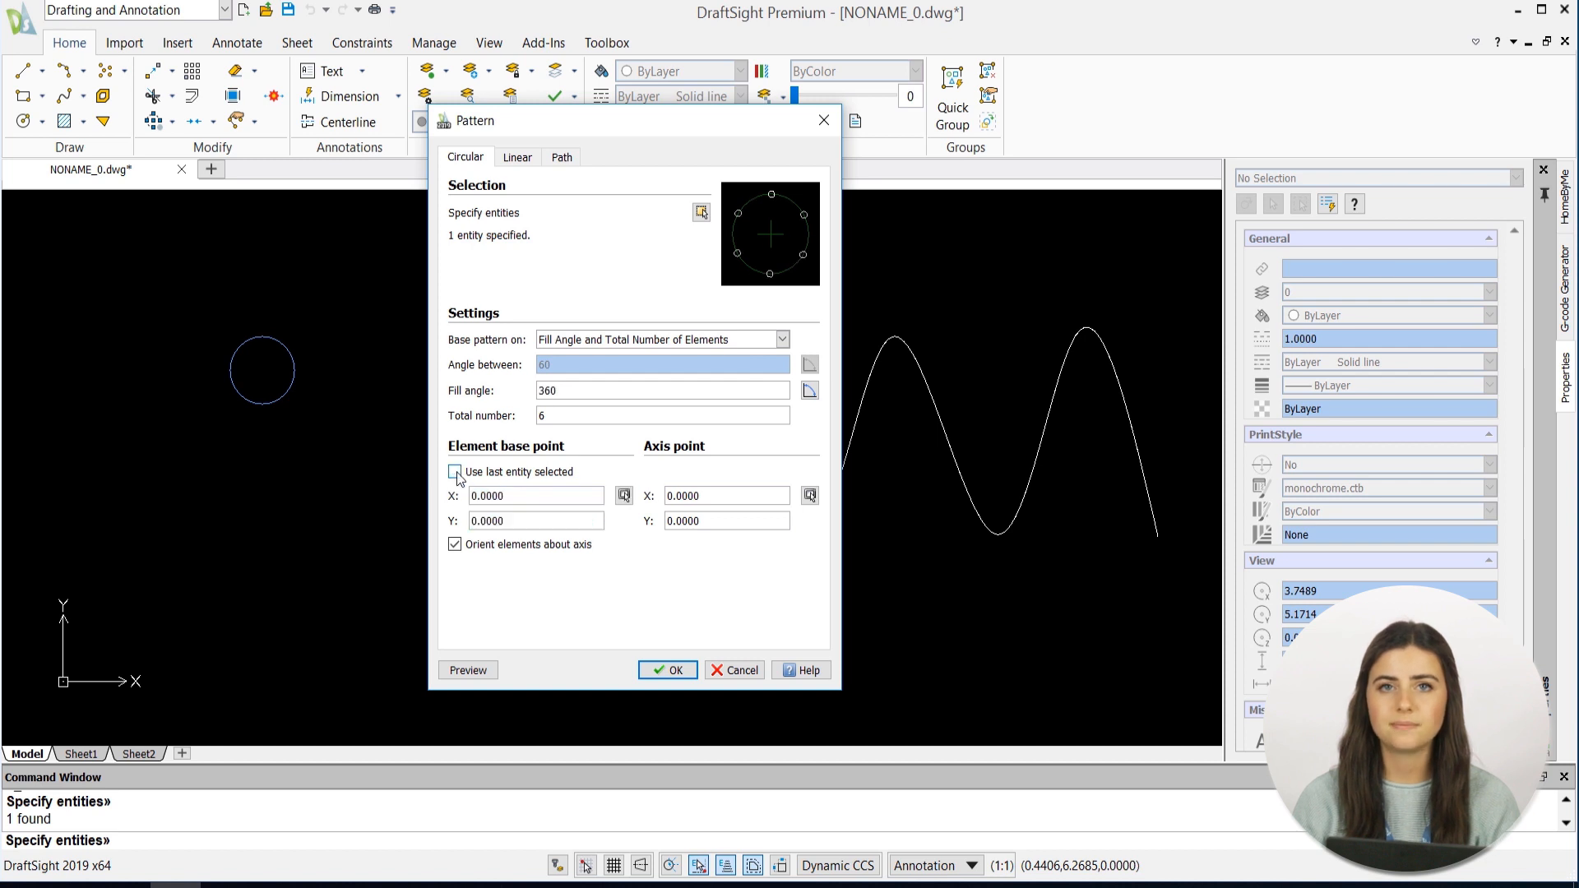
click(456, 472)
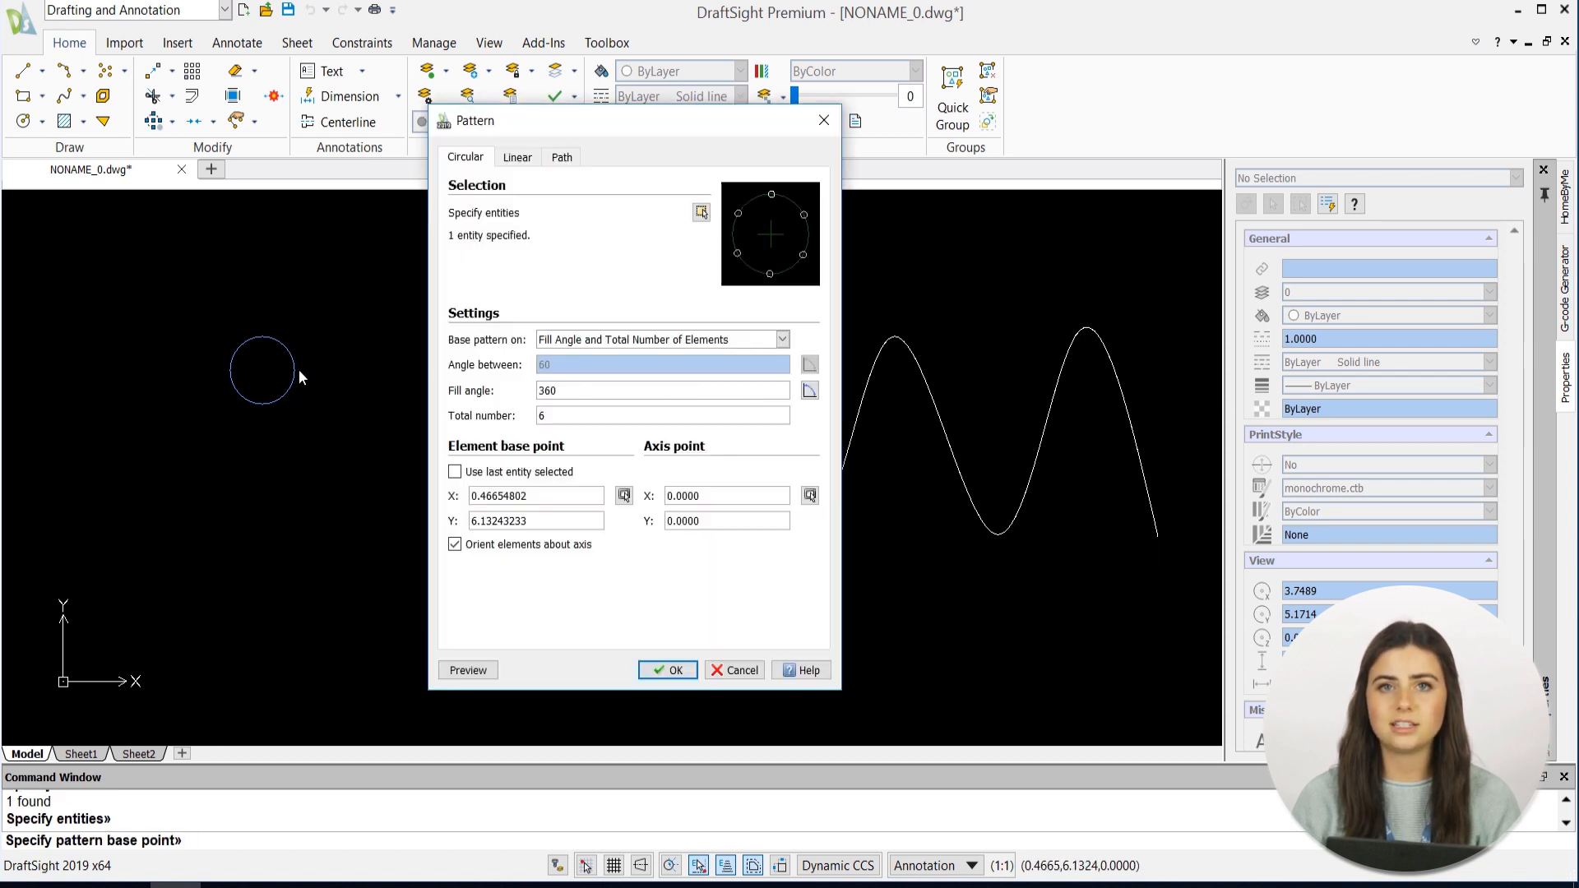
triple_click(726, 495)
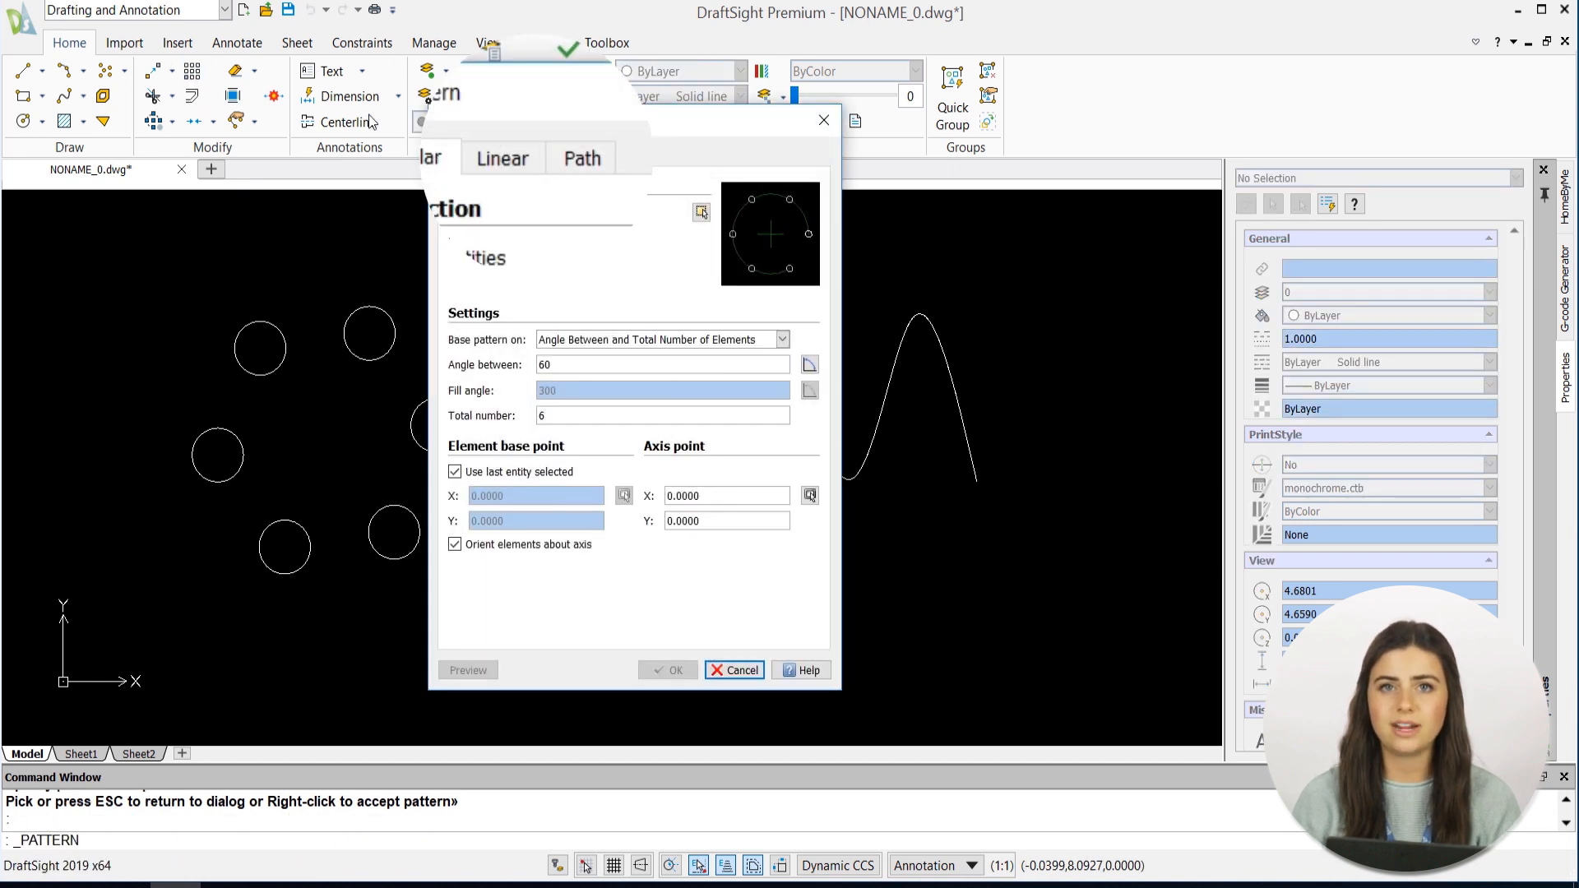
- Set up a linear pattern of the circle with 2 columns and 3 rows and their spacing
click(505, 158)
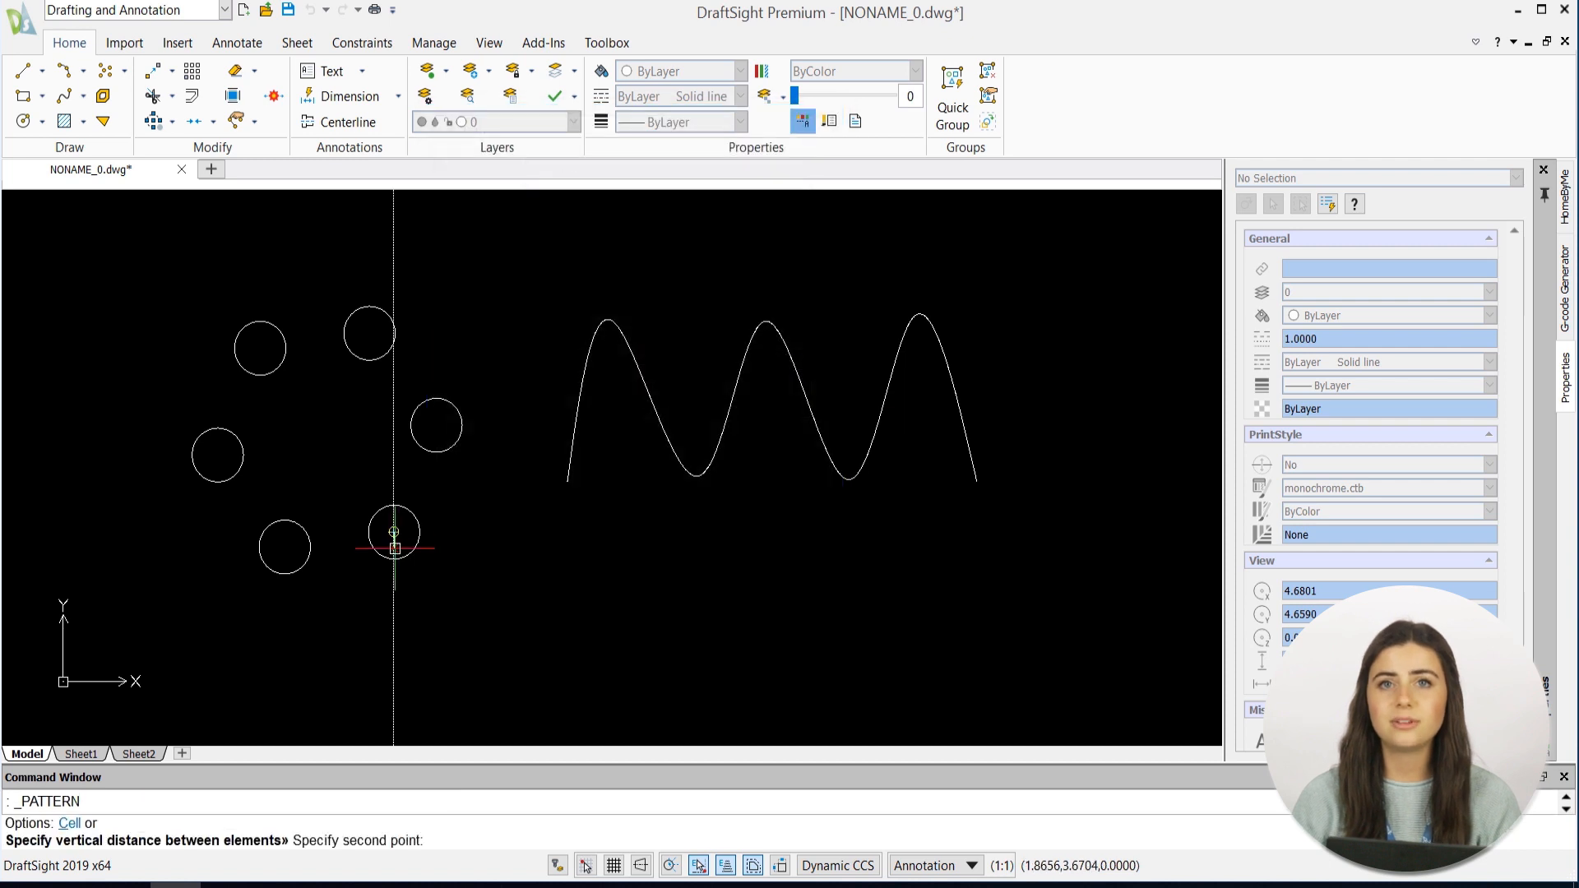
click(393, 545)
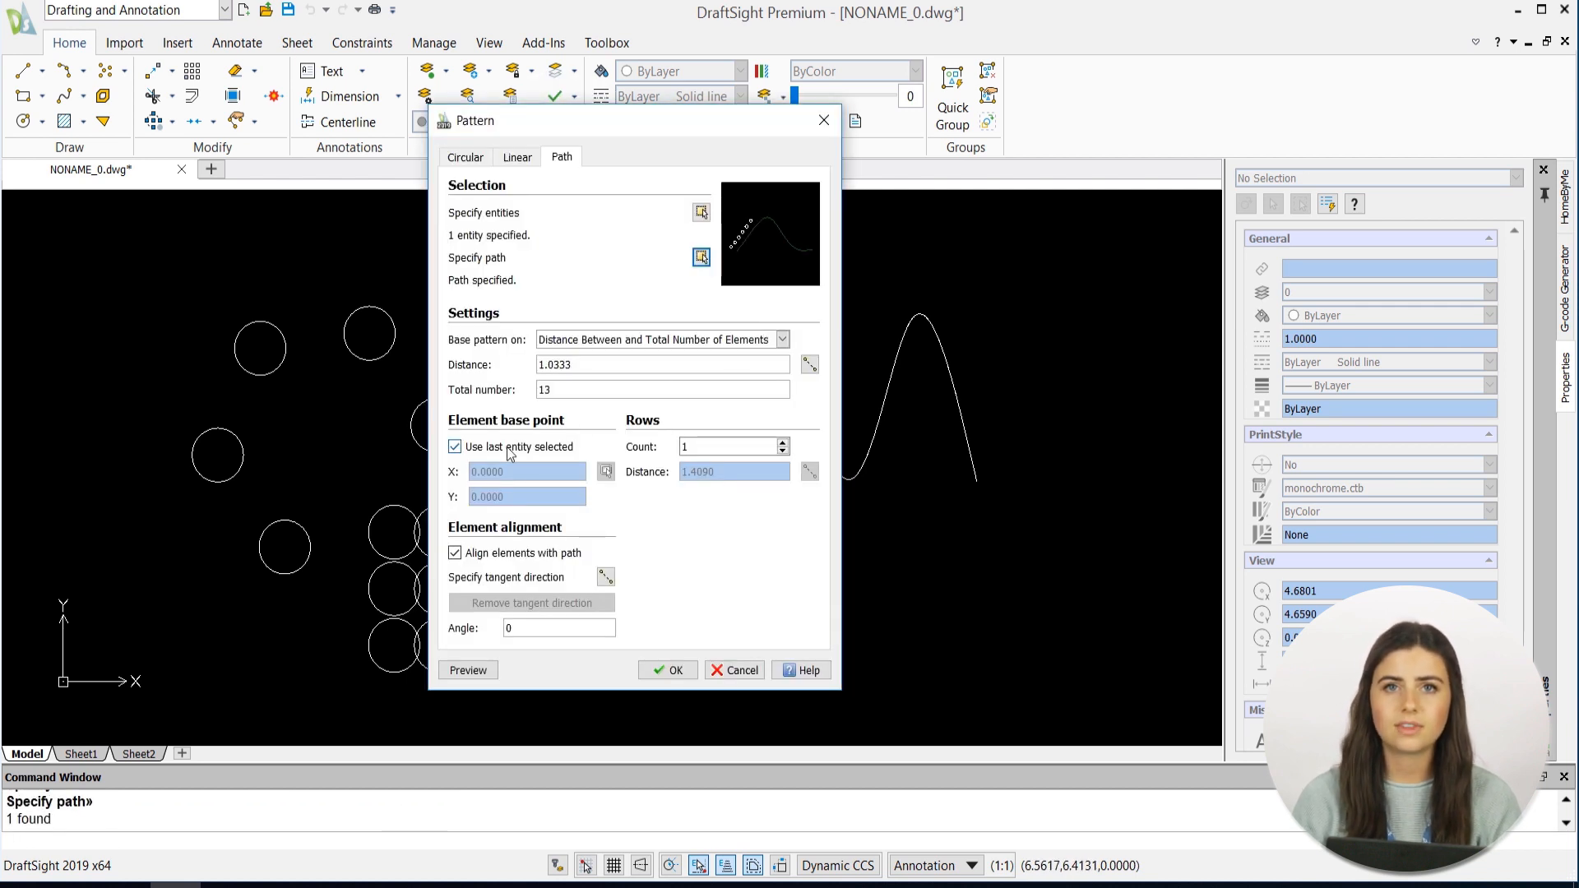
- Pattern 13 circles along the wave with Divide Equally spacing, preview and accept
click(456, 446)
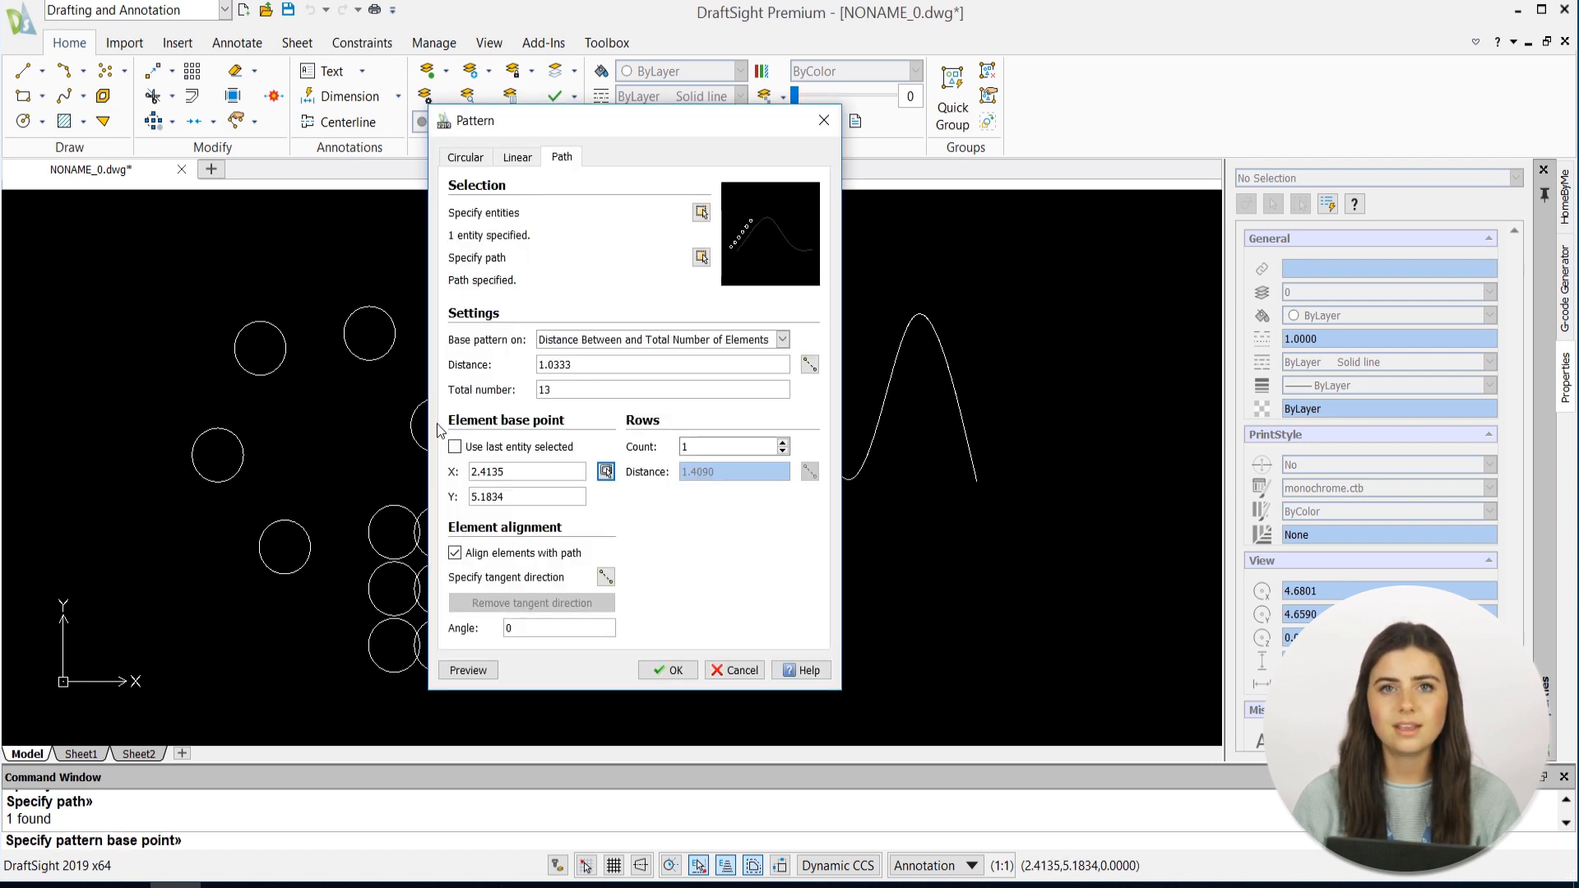
click(780, 339)
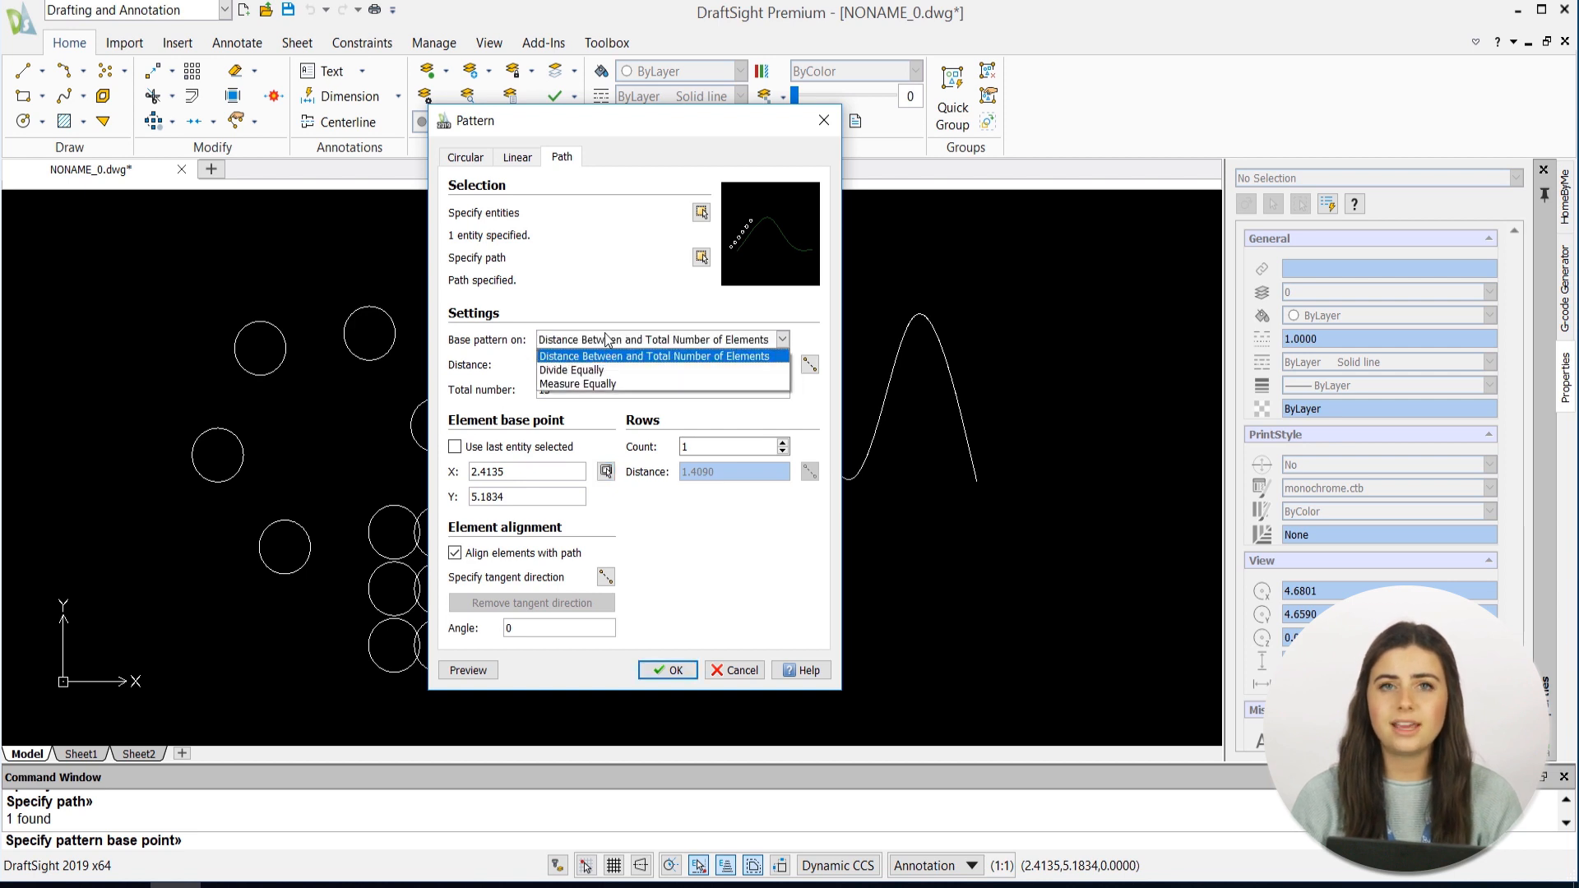
click(571, 371)
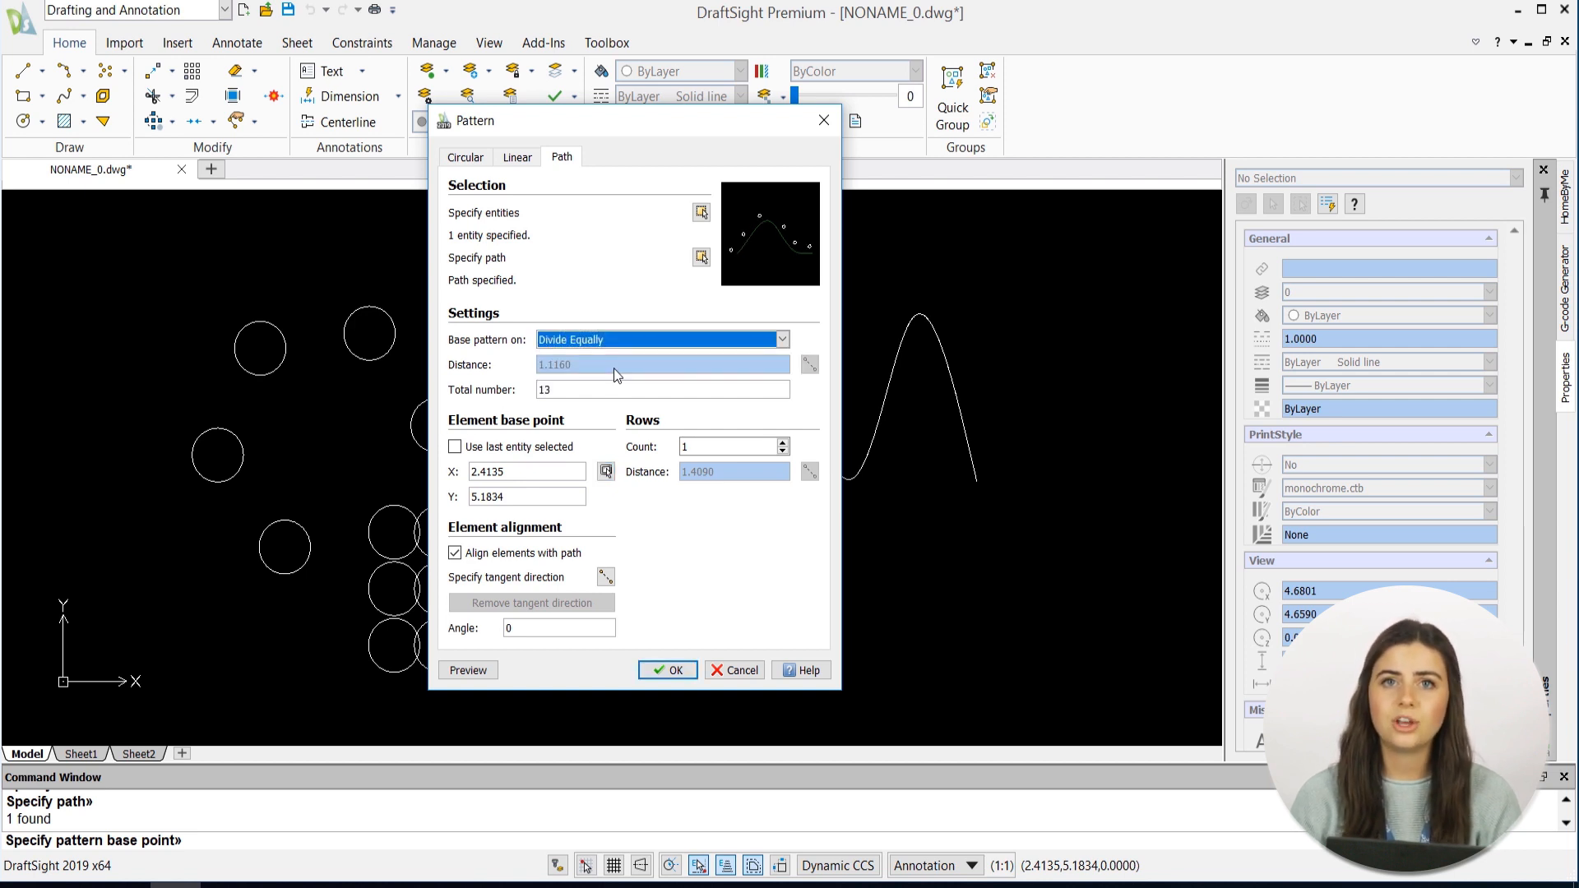
click(467, 669)
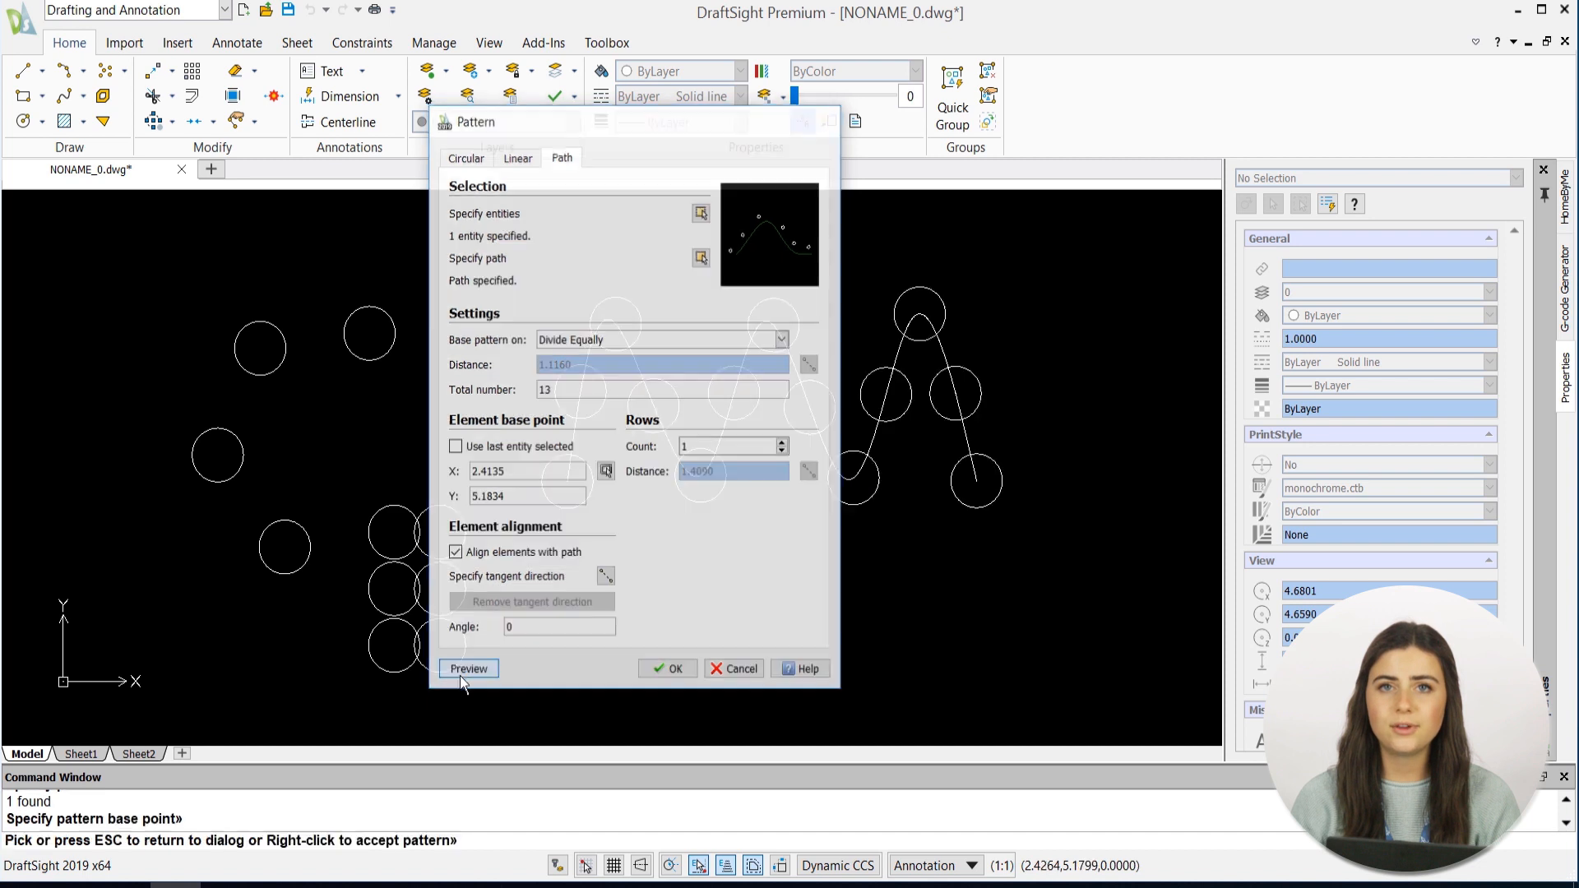
click(467, 670)
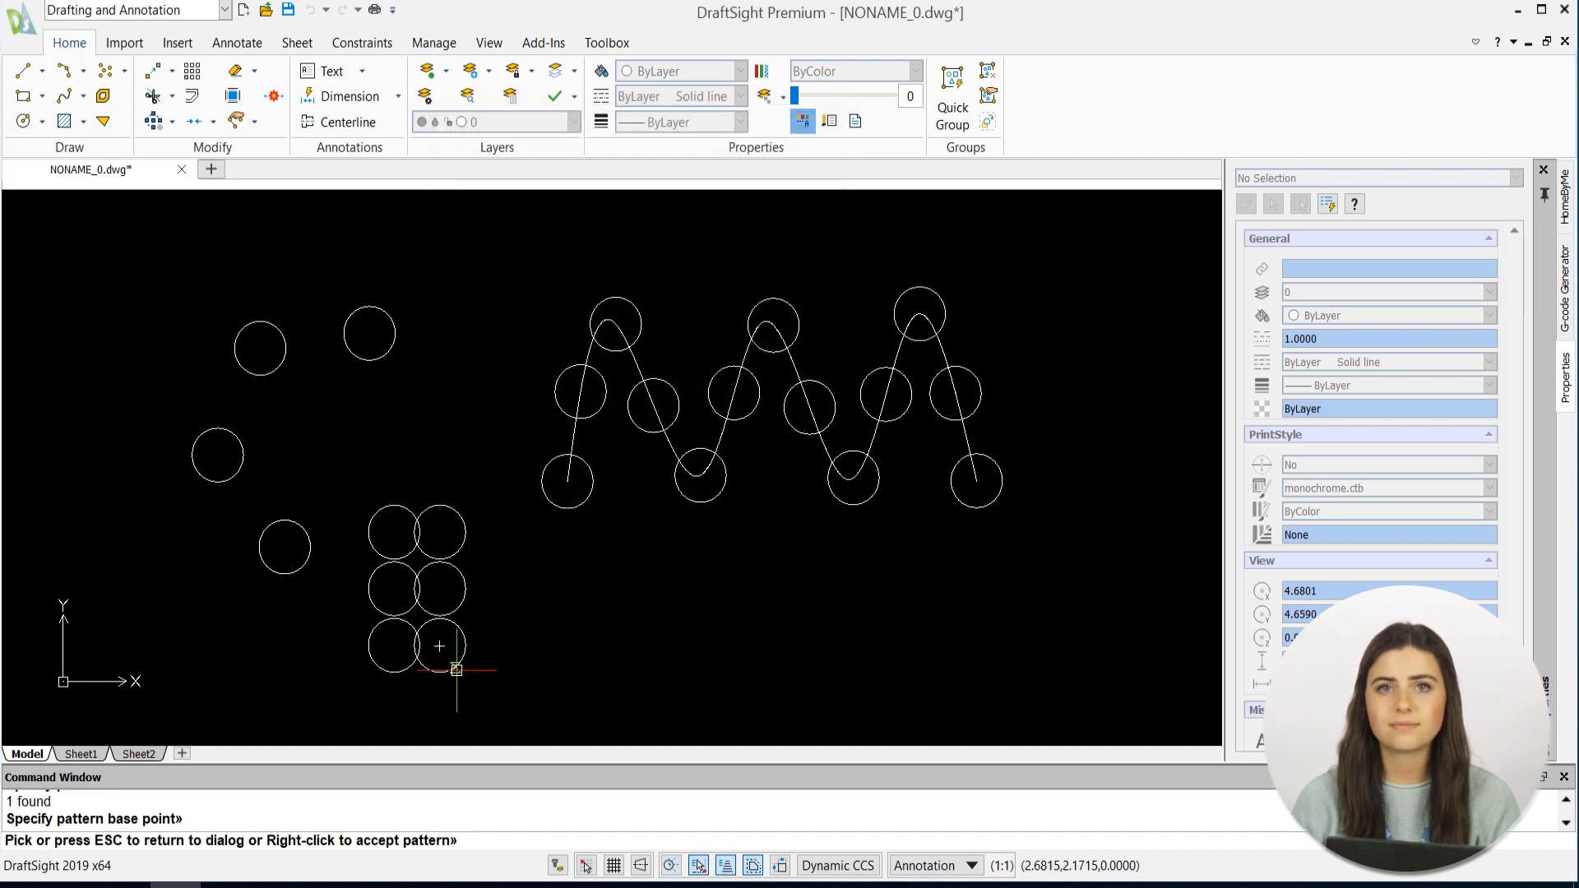